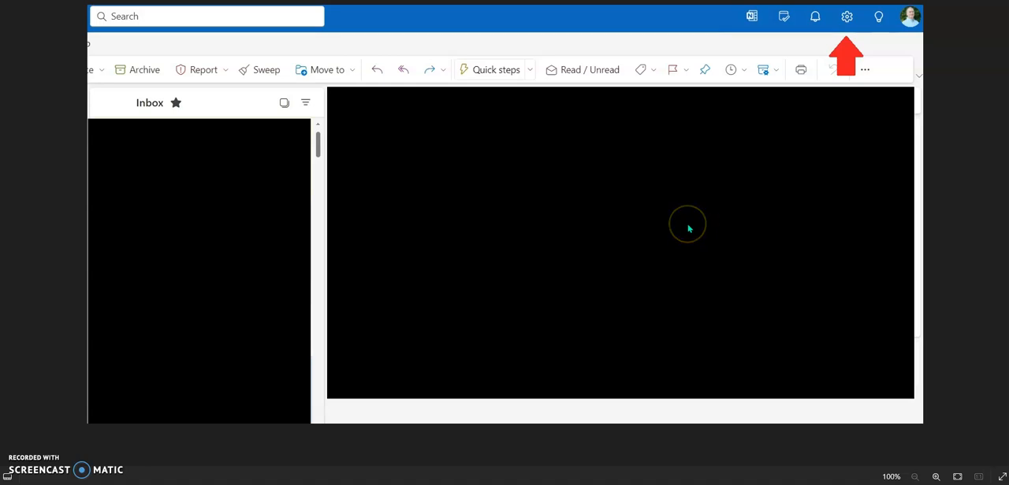
mouse_move(710, 221)
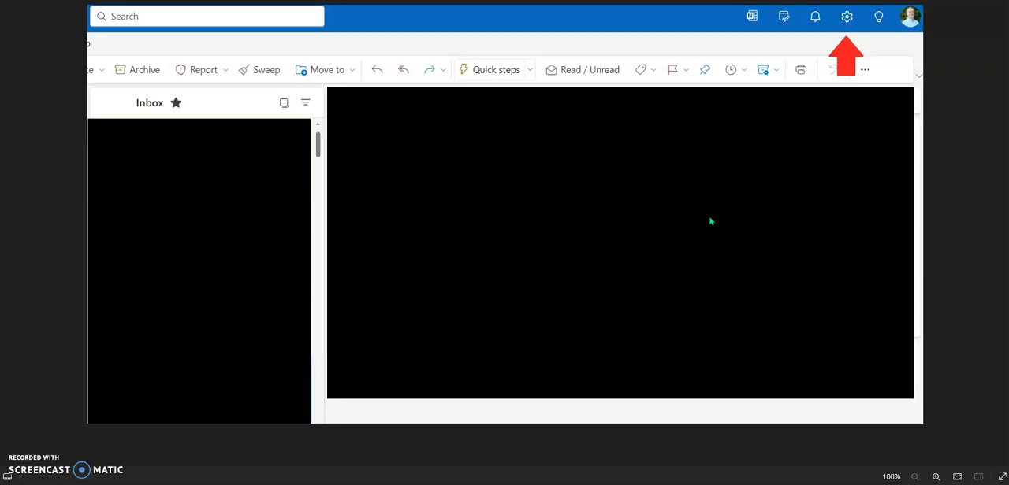
mouse_move(533, 32)
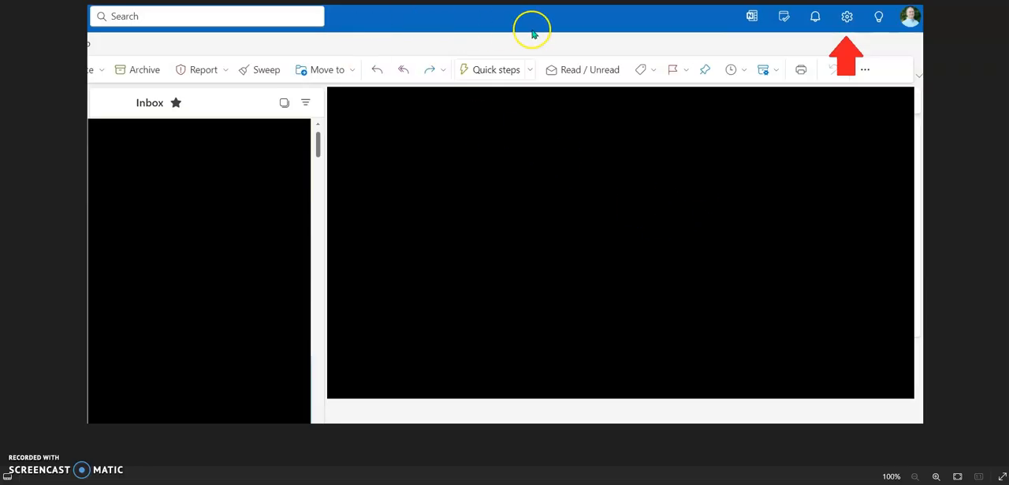
mouse_move(520, 35)
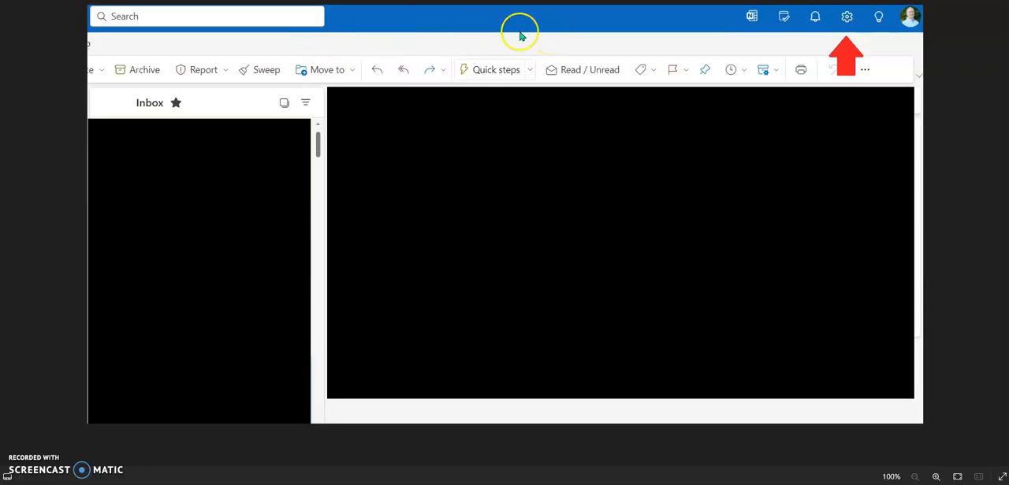
mouse_move(835, 50)
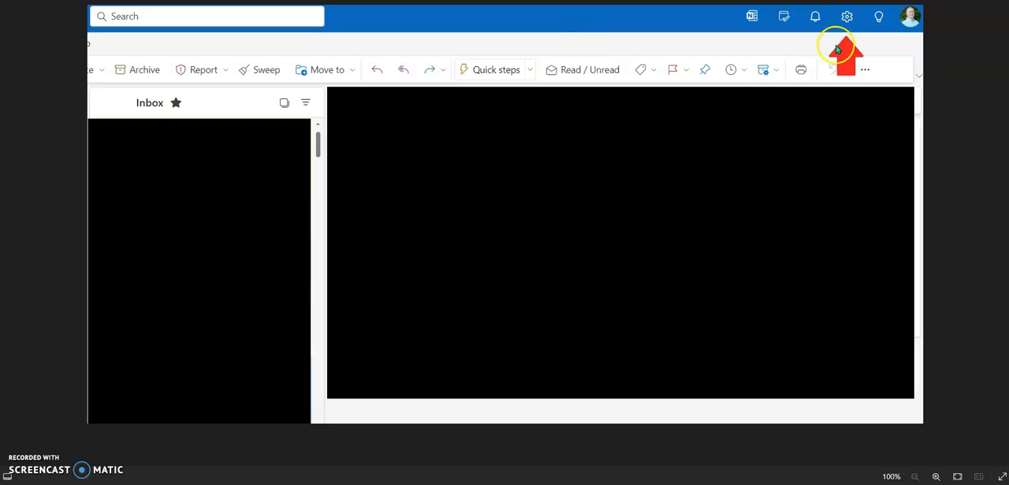
mouse_move(134, 175)
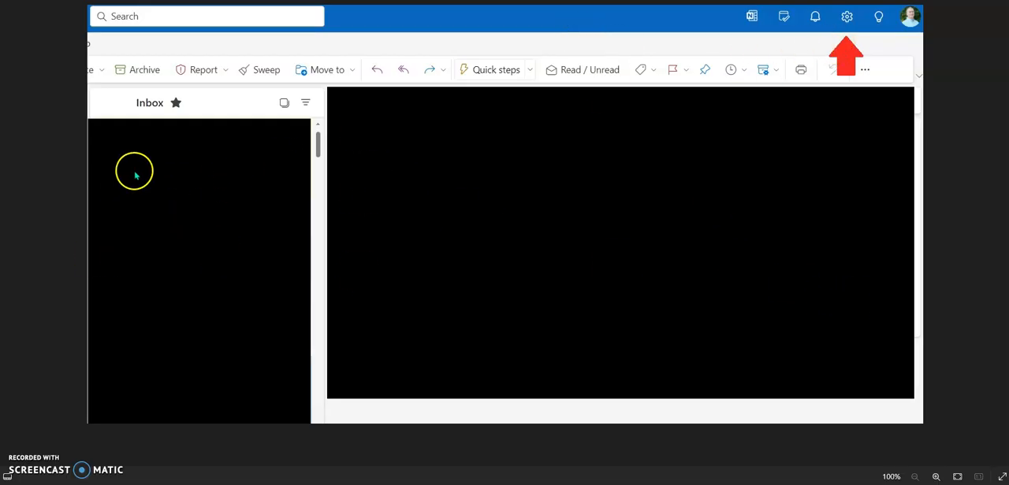
mouse_move(747, 223)
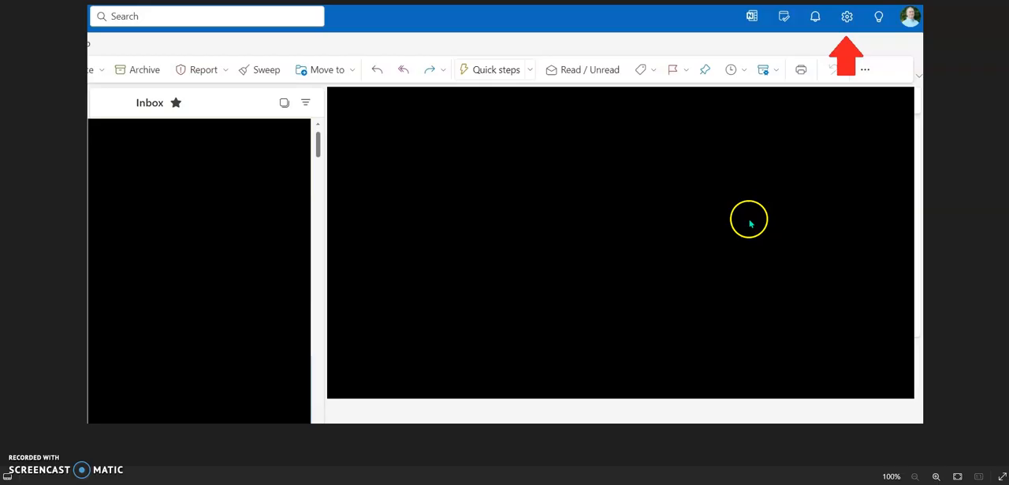
mouse_move(878, 16)
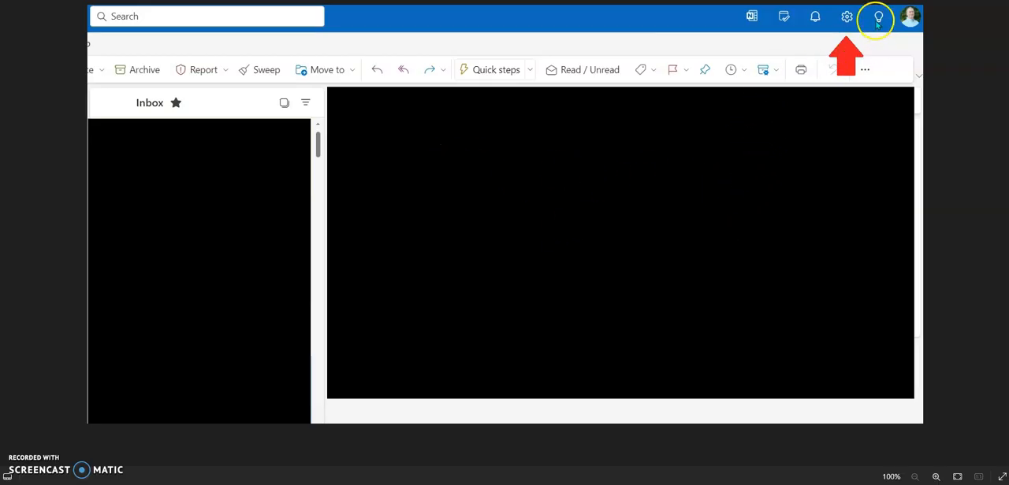
mouse_move(695, 107)
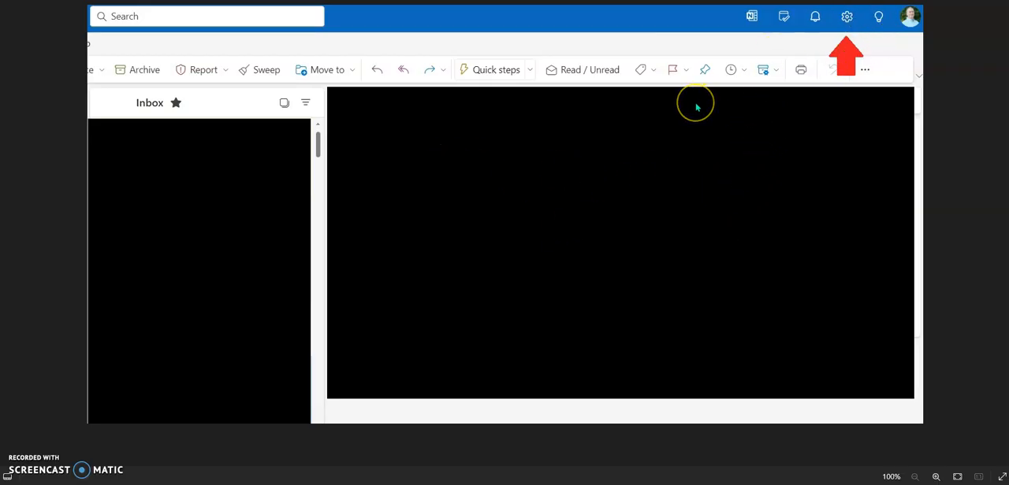
mouse_move(696, 107)
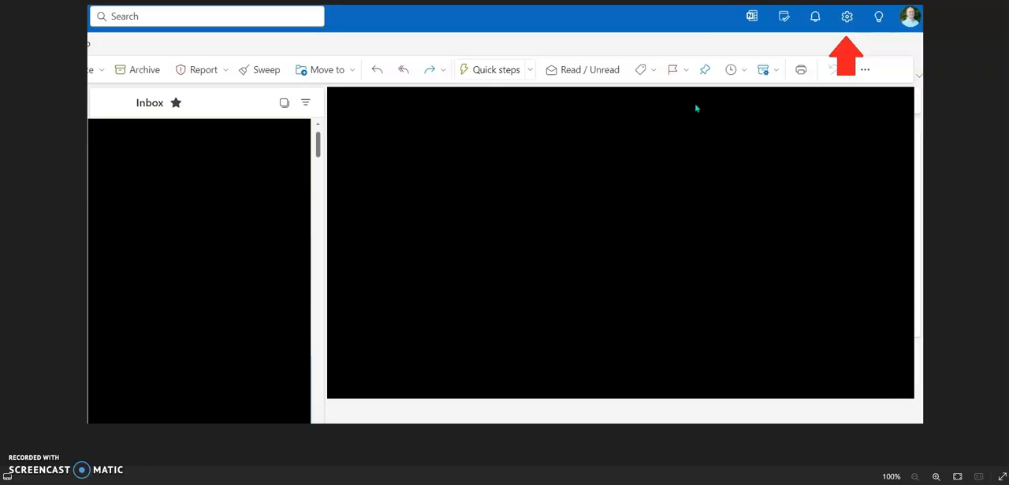
mouse_move(671, 133)
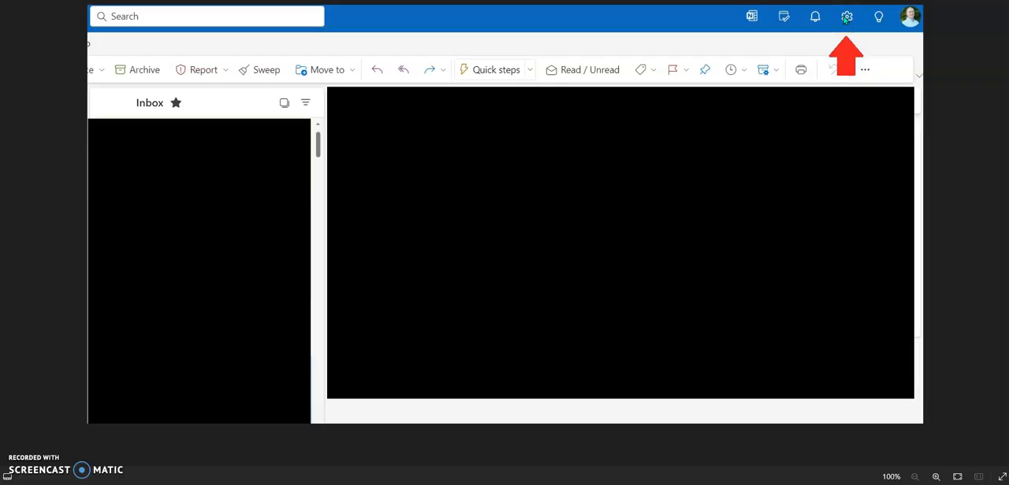
mouse_move(875, 16)
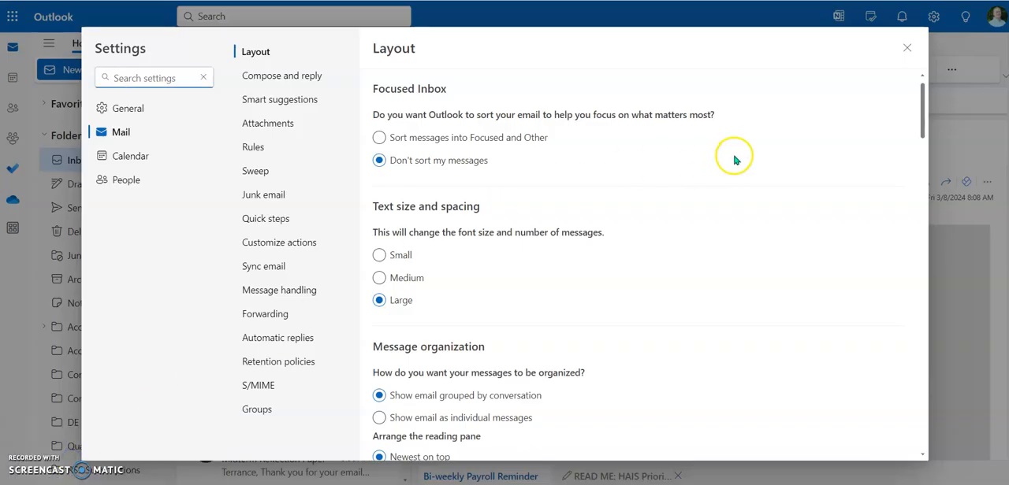
mouse_move(422, 109)
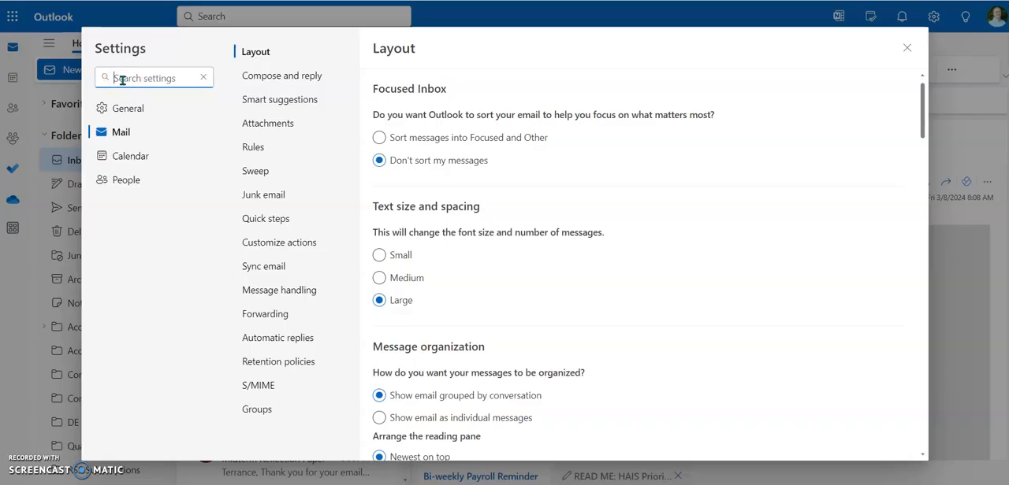
Search the settings for 'au' and choose Automatic replies from the suggestions.
type("au")
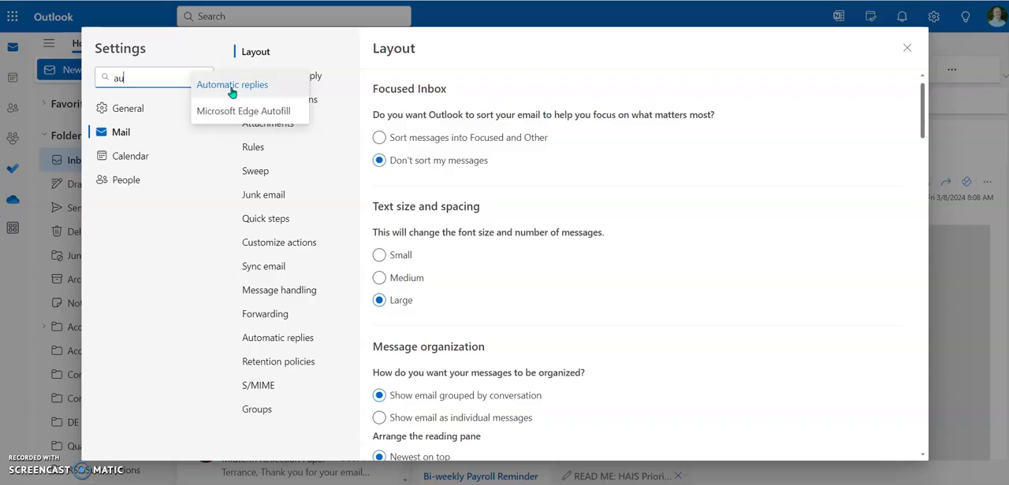
left_click(232, 85)
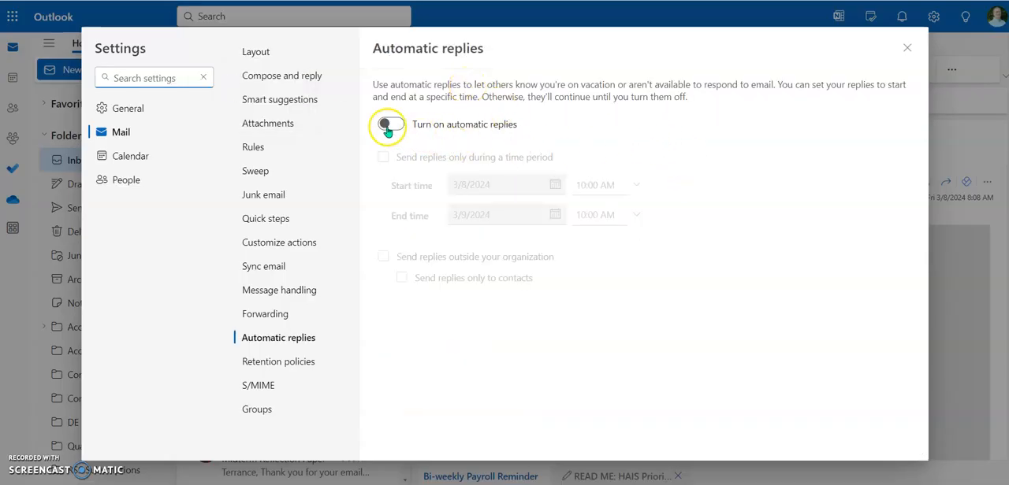
Switch on the 'Turn on automatic replies' toggle, revealing the existing out-of-office message.
left_click(389, 123)
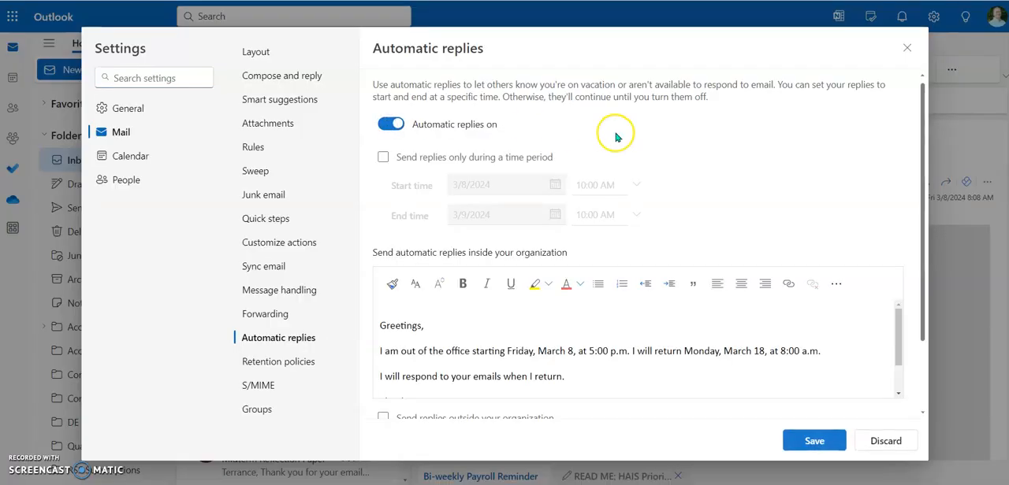
mouse_move(490, 177)
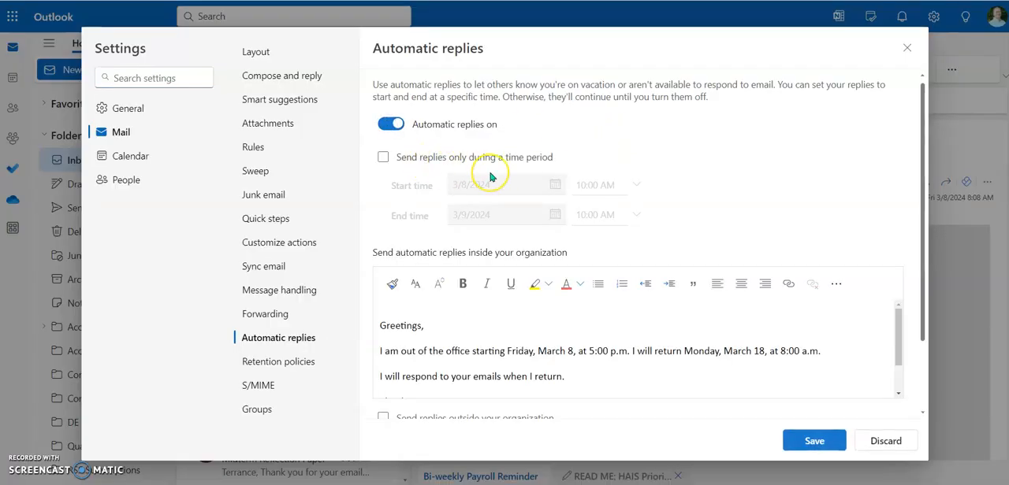
mouse_move(482, 178)
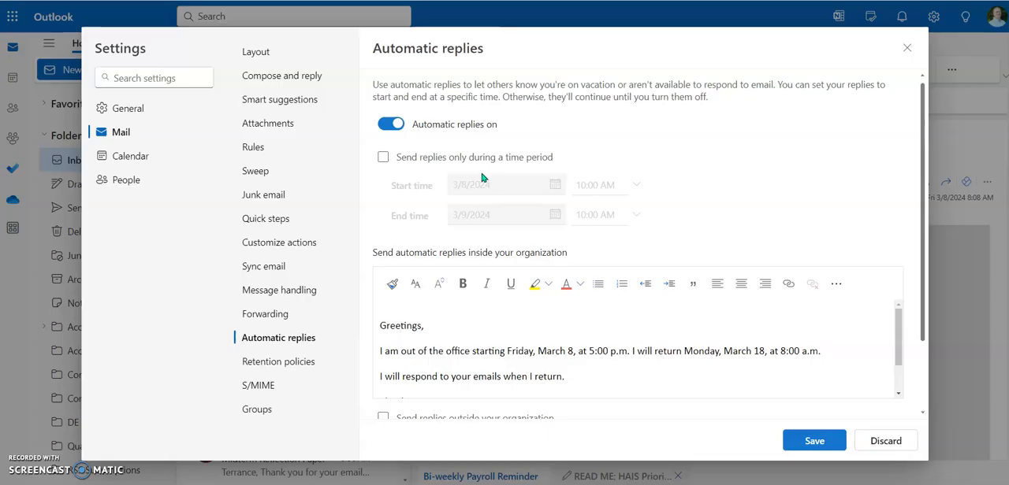
mouse_move(521, 189)
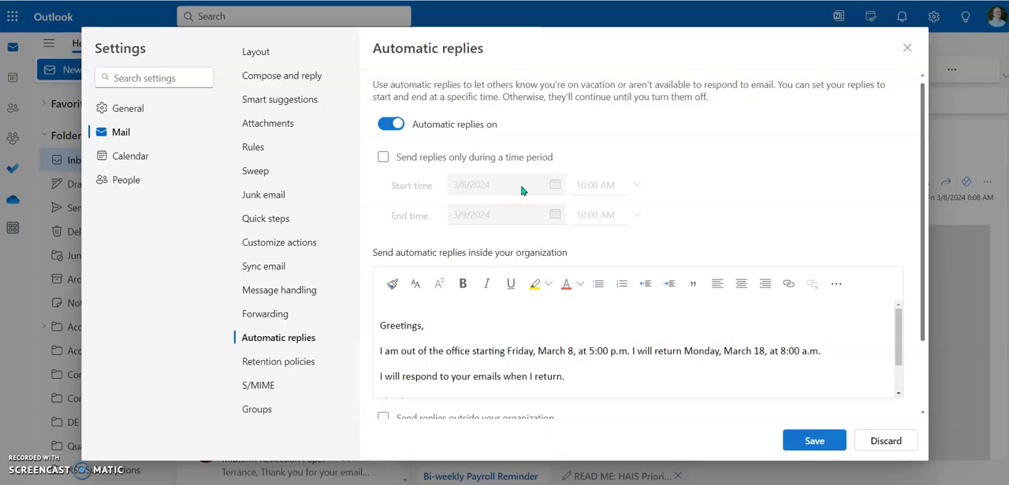
mouse_move(571, 203)
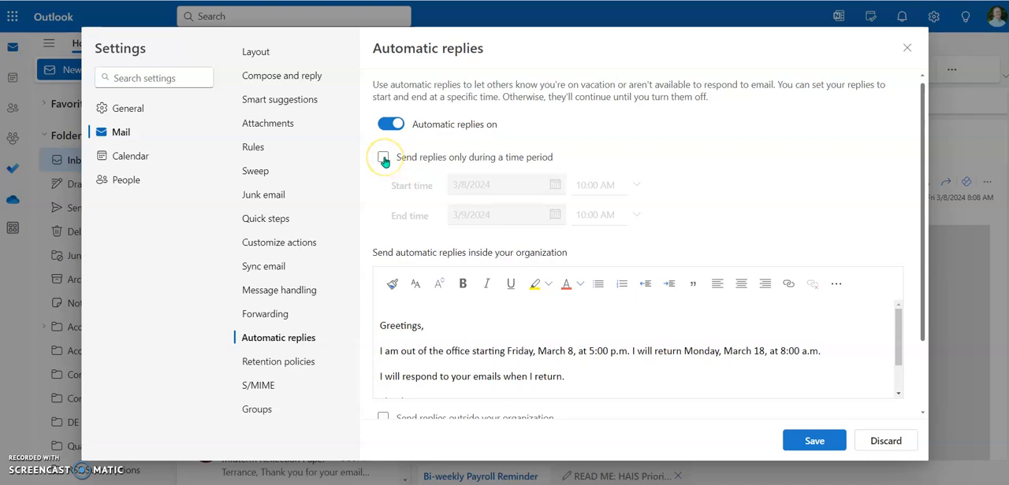
Send replies only during a time period starting 3/8/2024 at 5:00 PM.
left_click(383, 158)
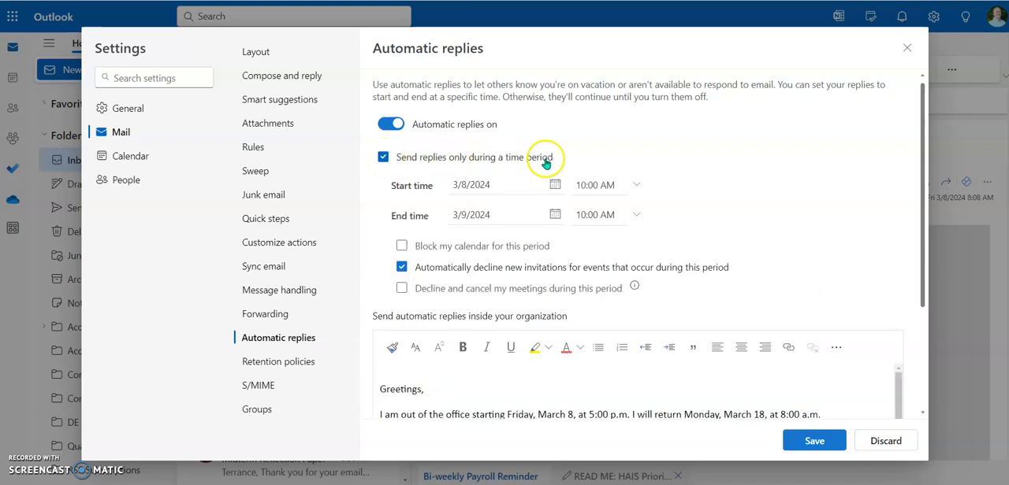
mouse_move(706, 325)
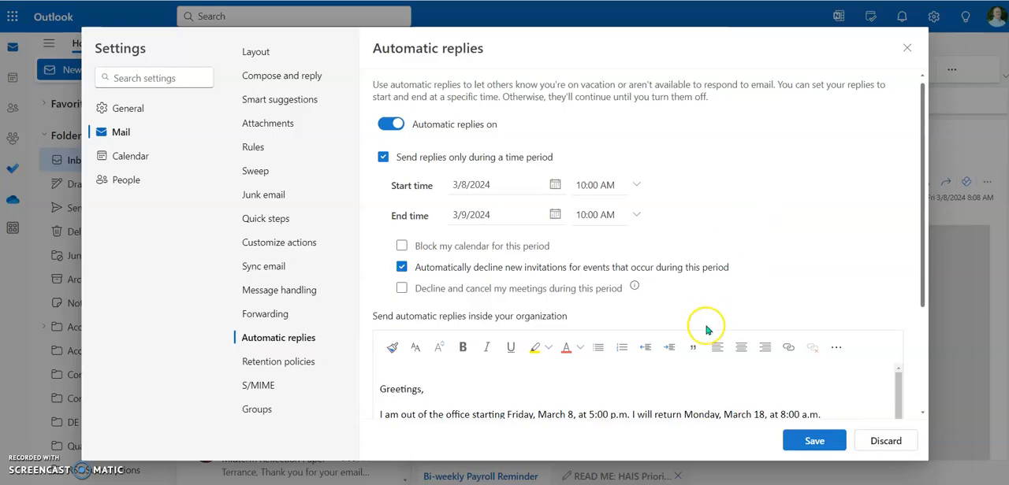
mouse_move(703, 238)
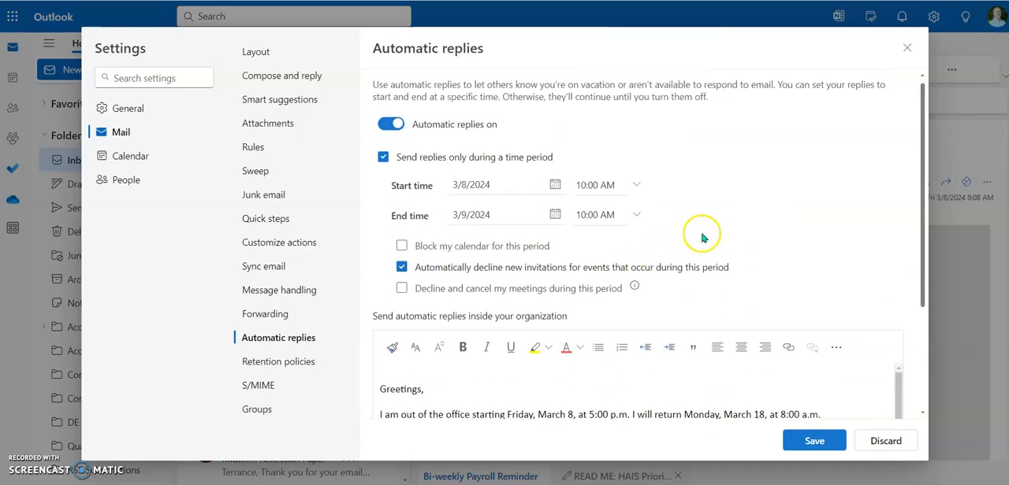
mouse_move(425, 188)
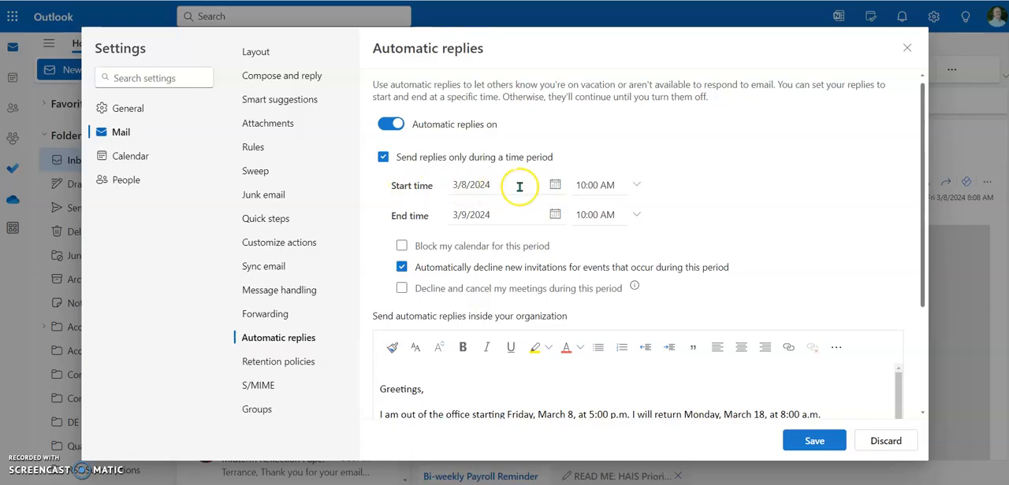
left_click(555, 185)
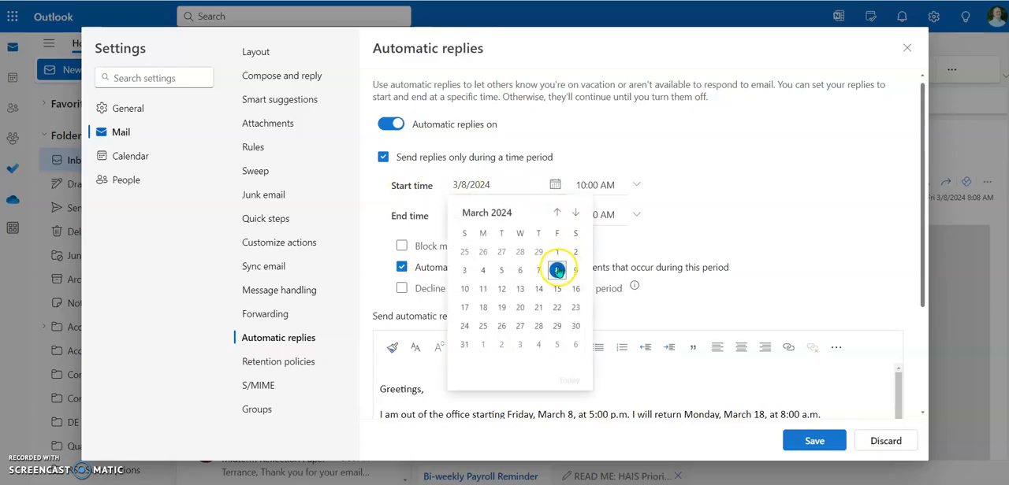
left_click(639, 185)
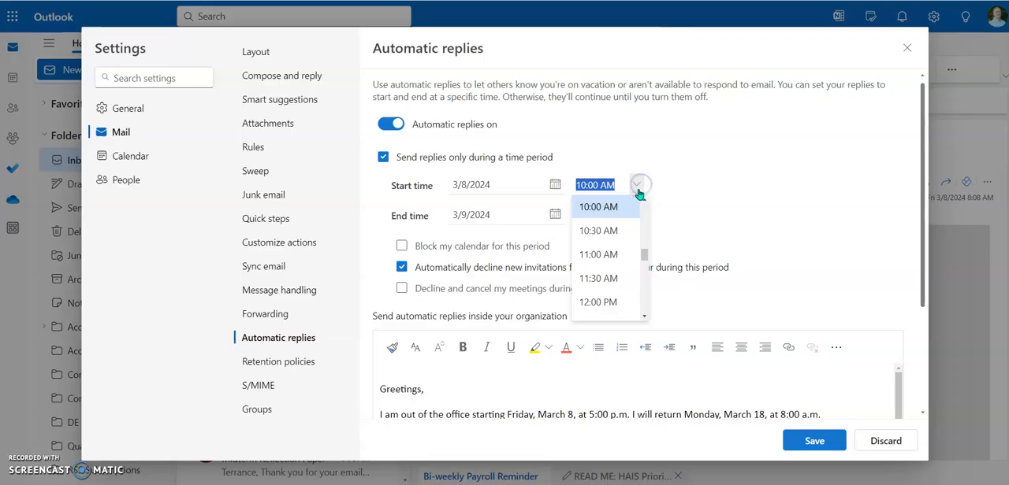
scroll("down", 3)
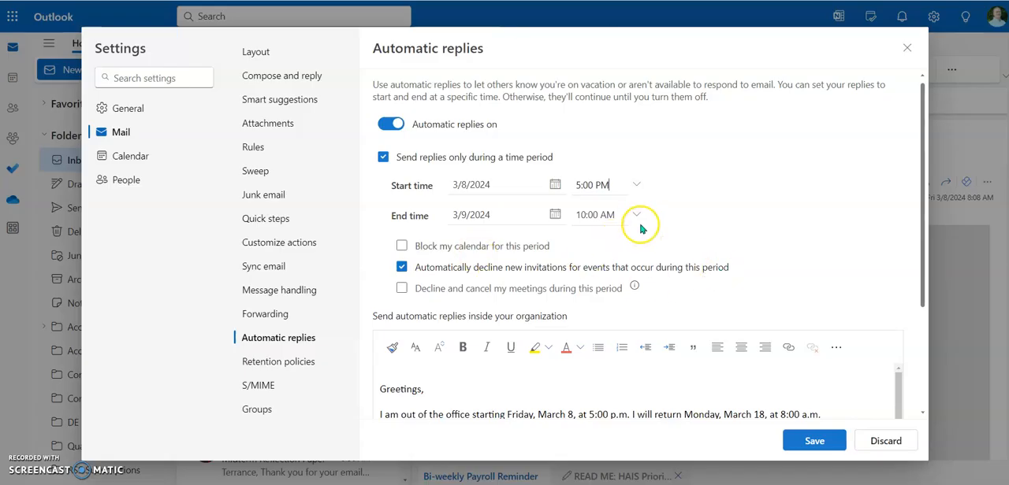
Set the end of the reply period to March 18, 2024 at 8:00 AM.
left_click(636, 214)
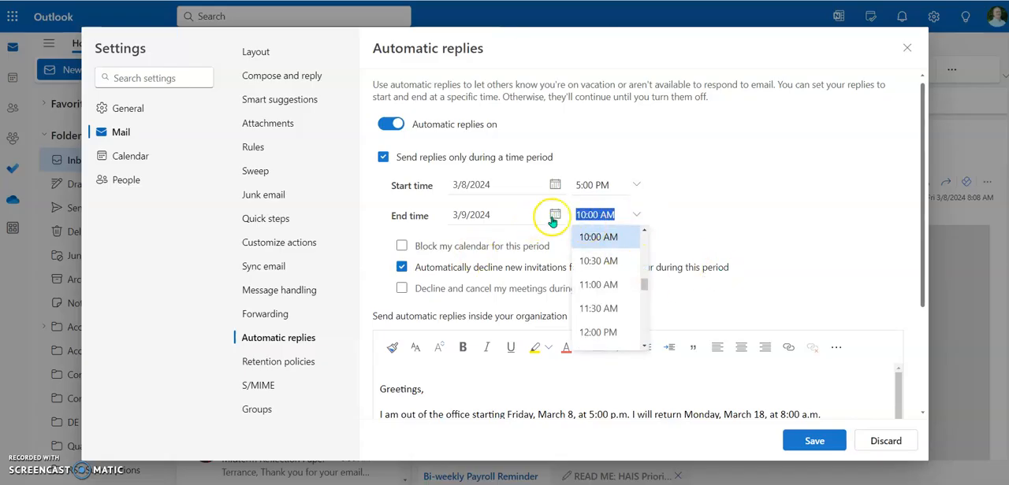
left_click(555, 215)
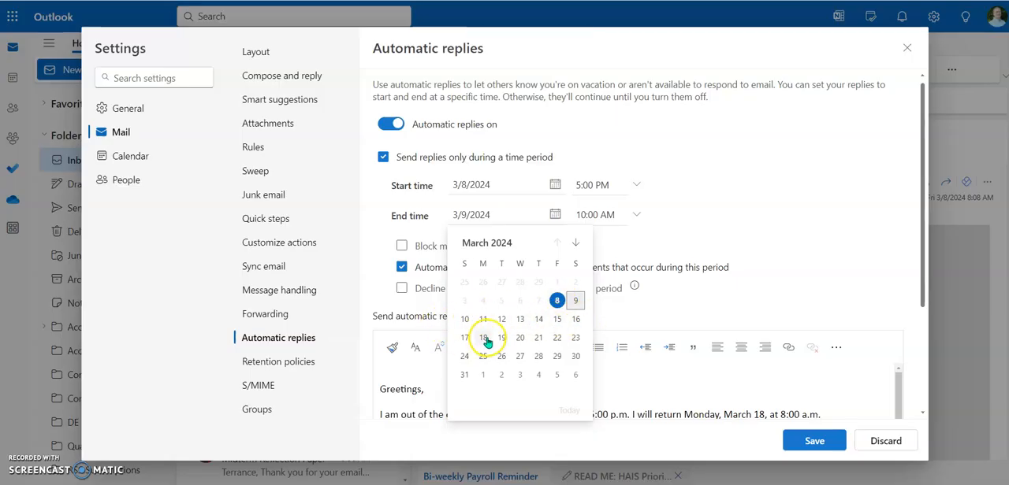
mouse_move(486, 335)
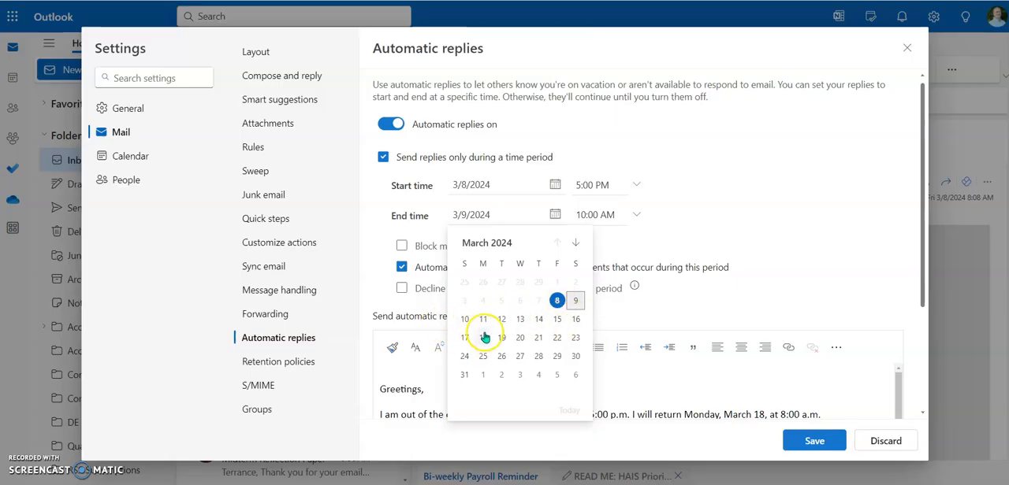
left_click(463, 338)
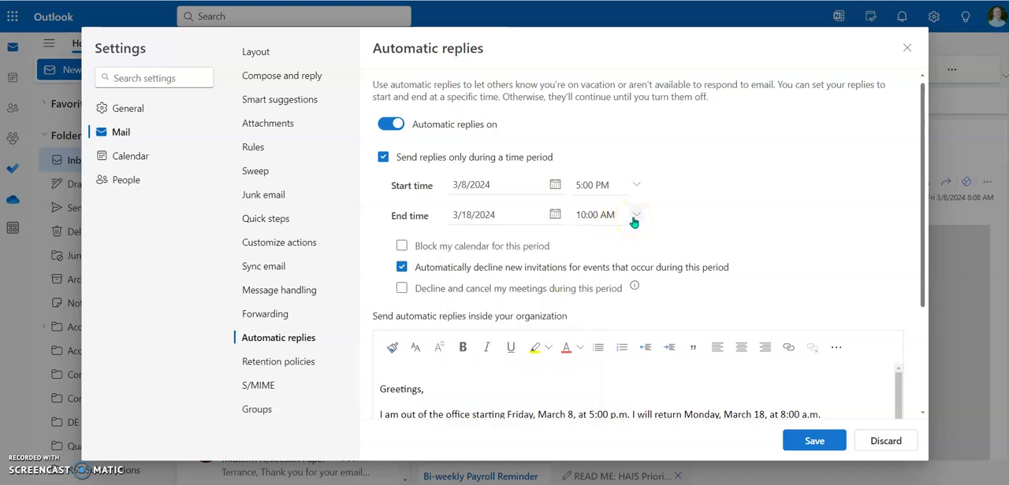
left_click(635, 215)
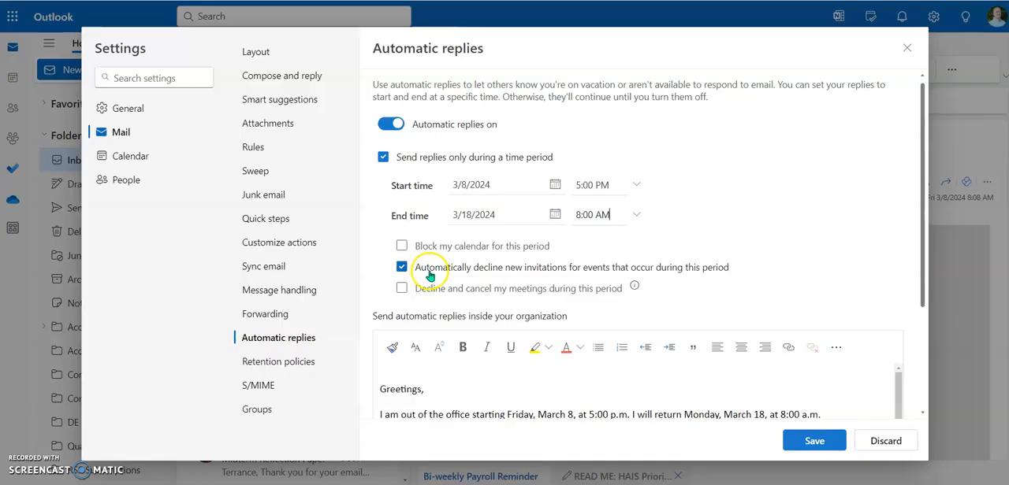
mouse_move(741, 275)
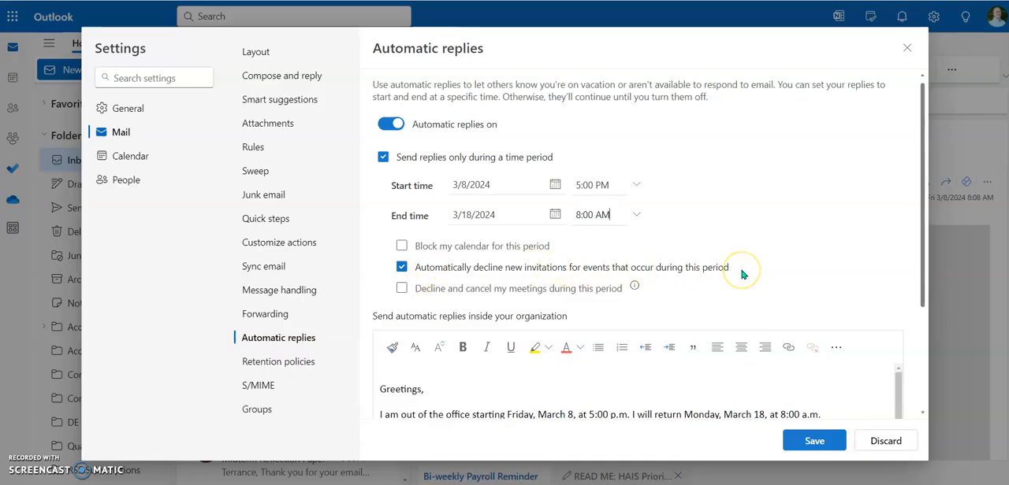
mouse_move(716, 230)
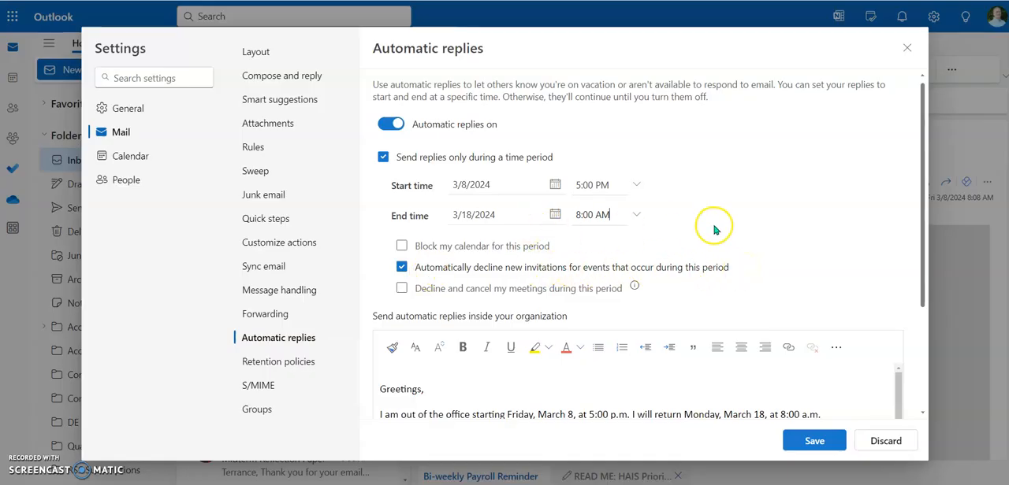
scroll("down", 3)
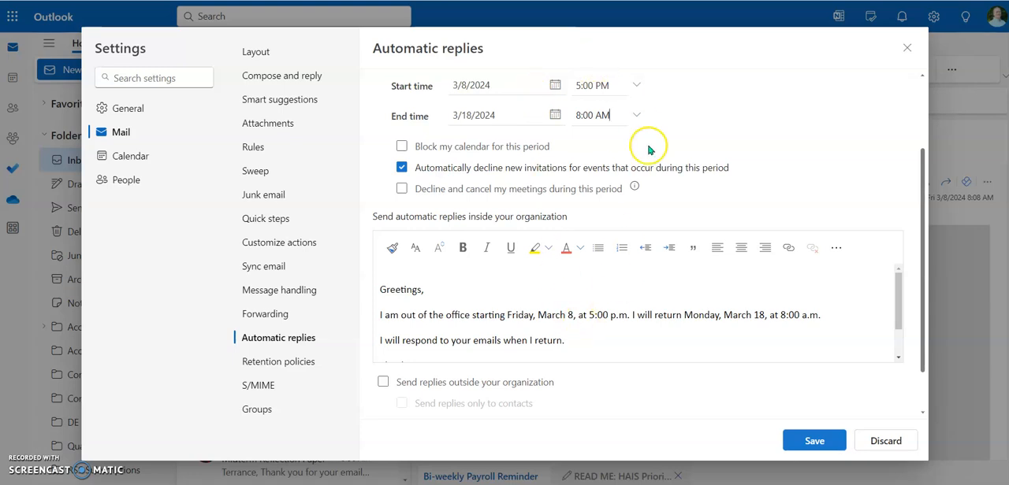
mouse_move(498, 123)
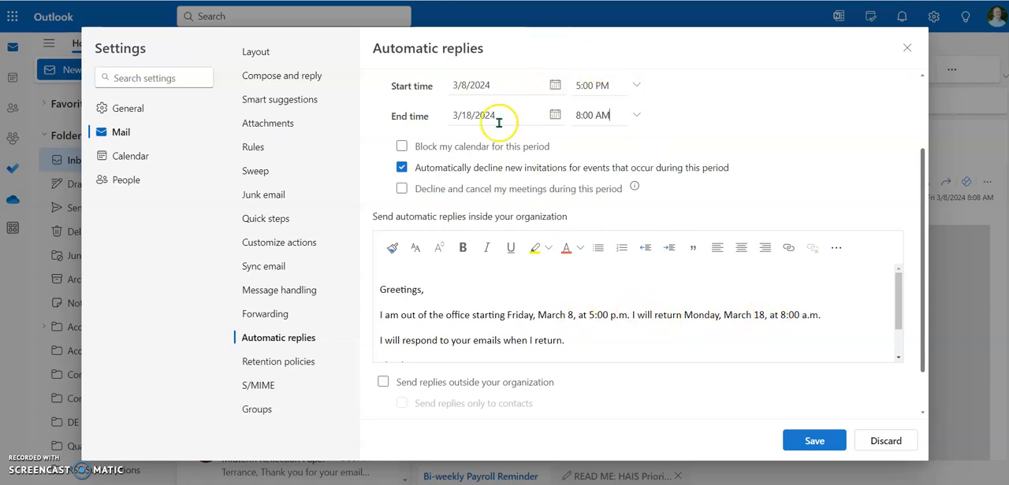
scroll("down", 3)
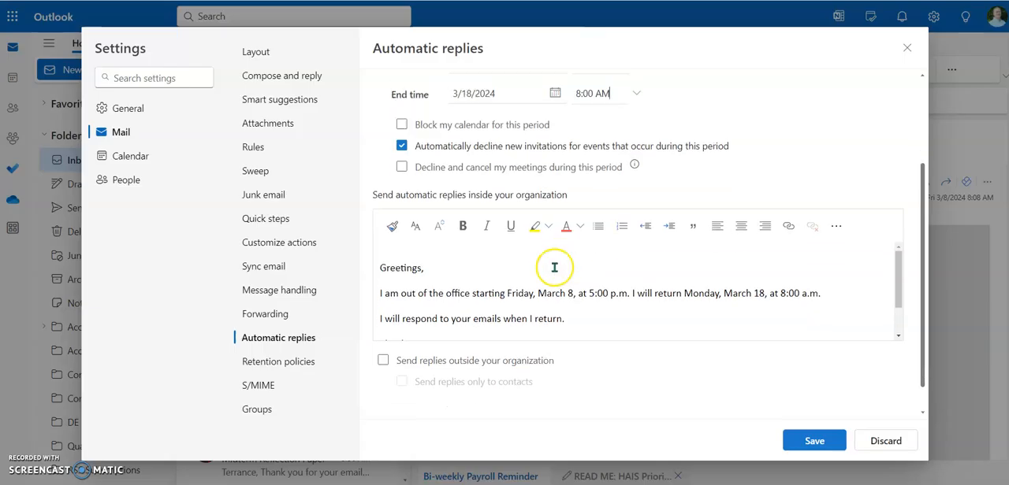
scroll("down", 3)
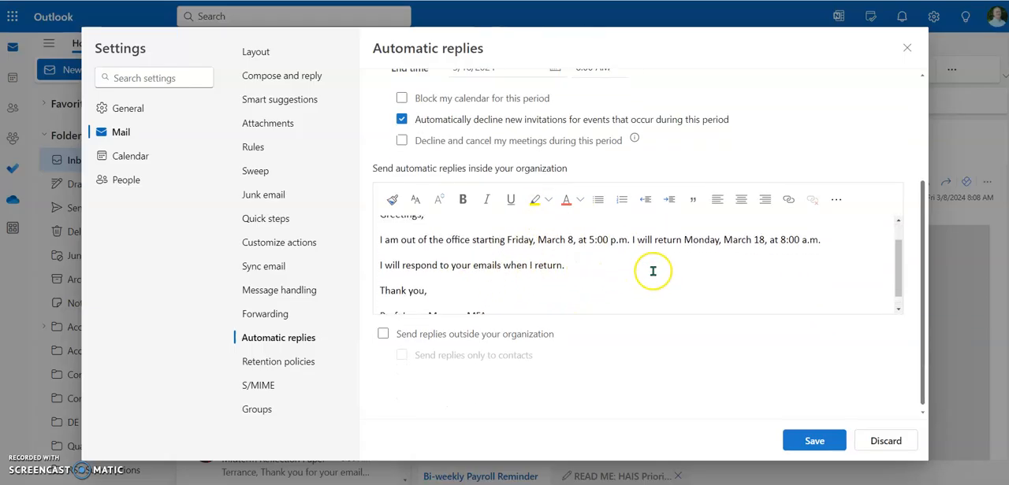
scroll("up", 3)
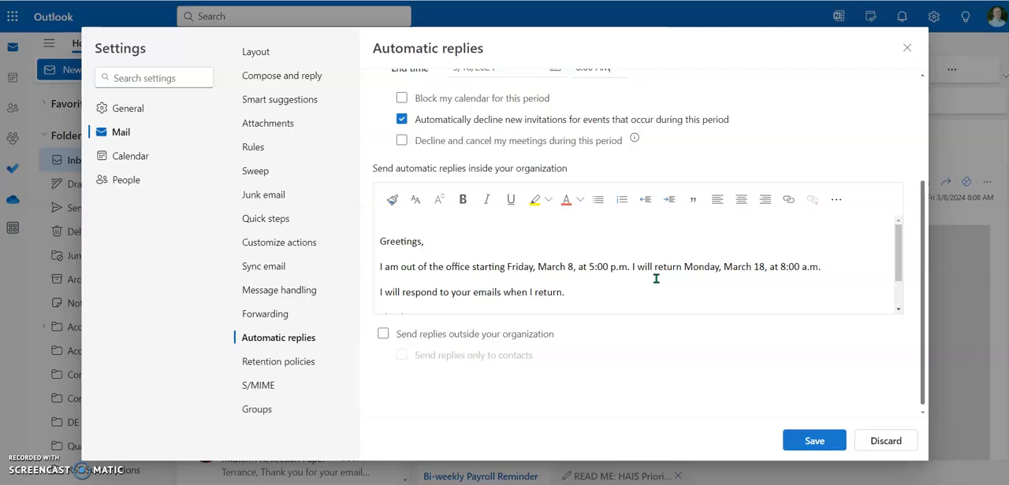
scroll("down", 3)
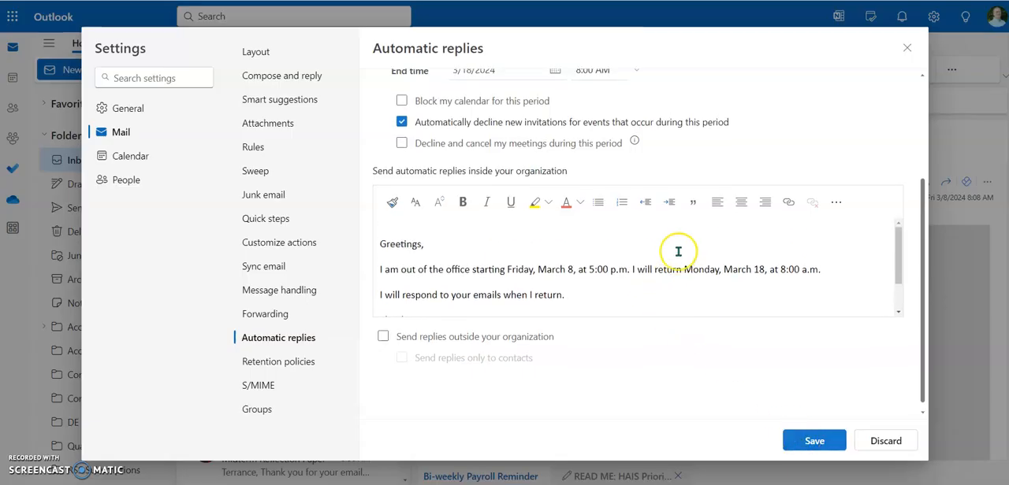
scroll("up", 3)
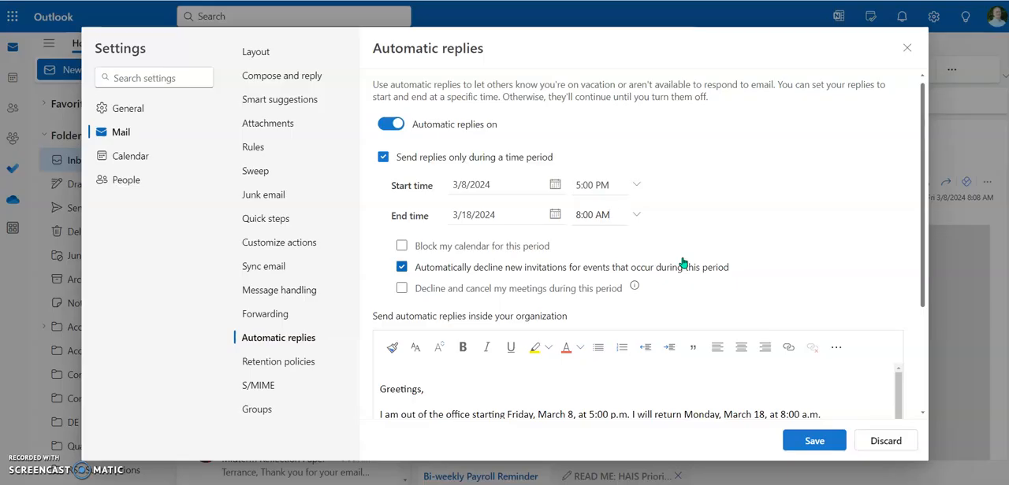
mouse_move(344, 173)
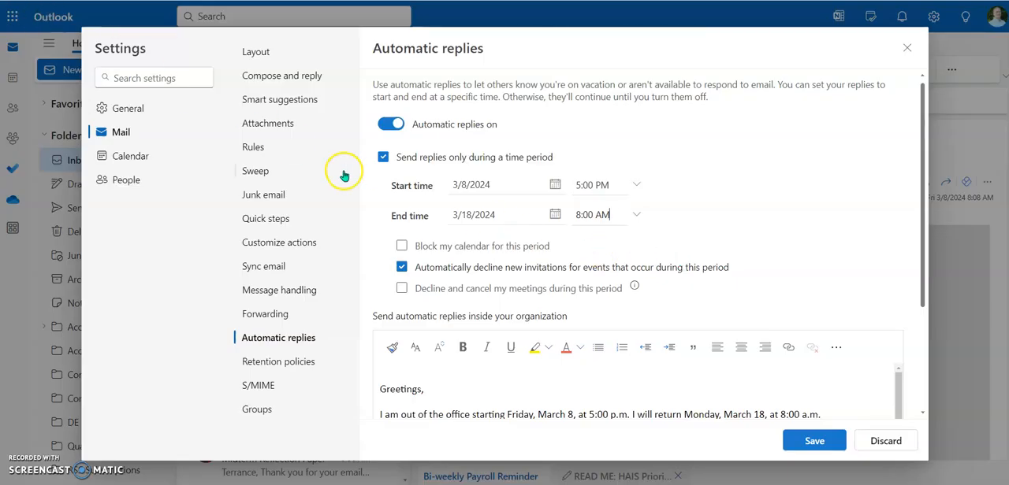